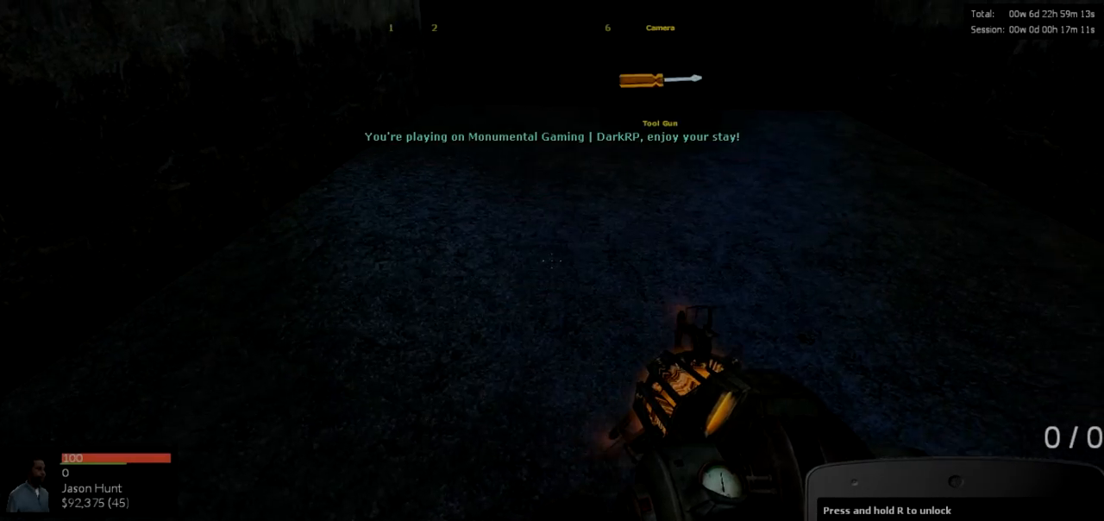
Step: Bring up the spawn menu with the Construction Props list showing
key(Tab)
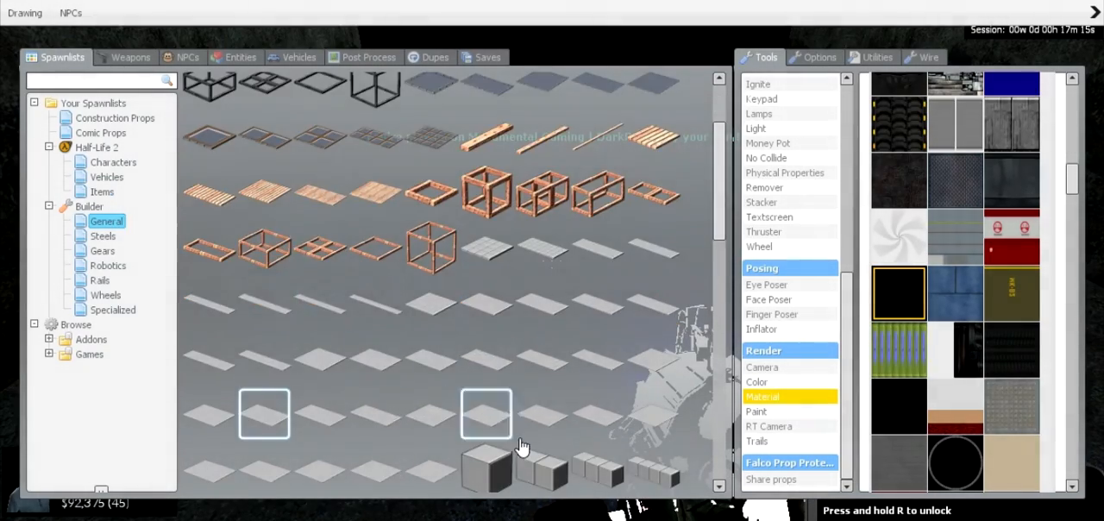
click(114, 118)
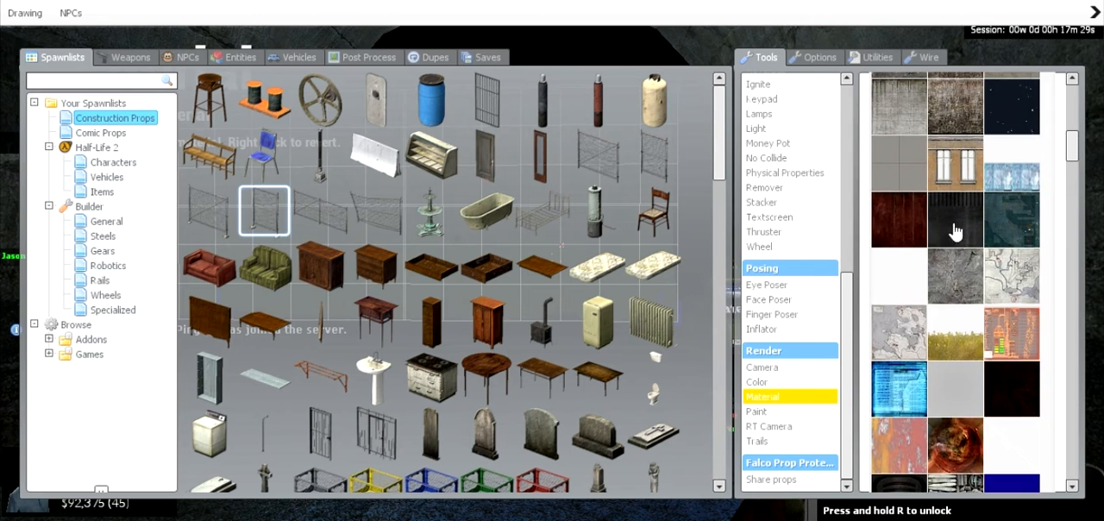
mouse_move(900, 274)
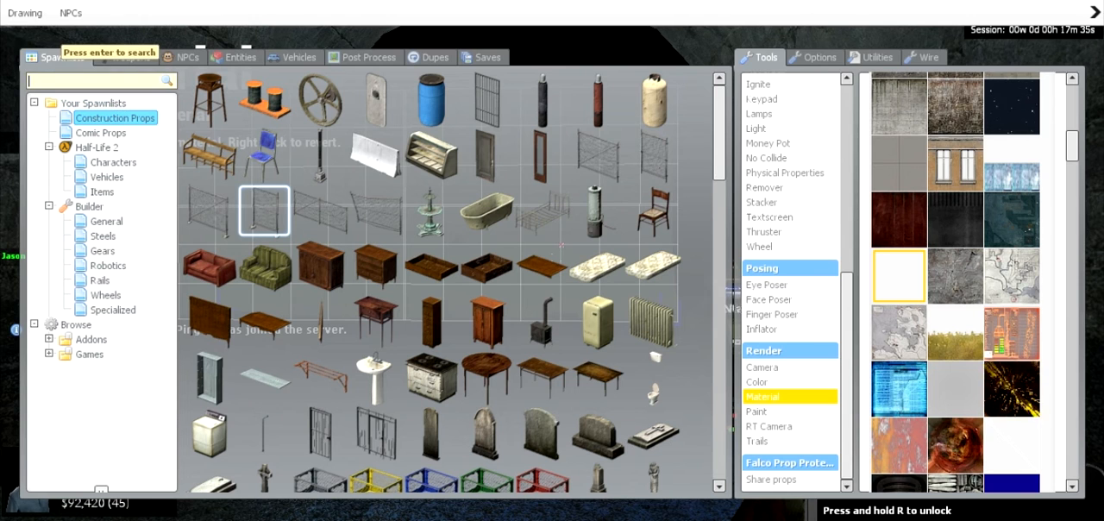
Step: Search the spawnlists for 'frost' (0 results) and cycle through Wire and Options back to Tools
text(fi)
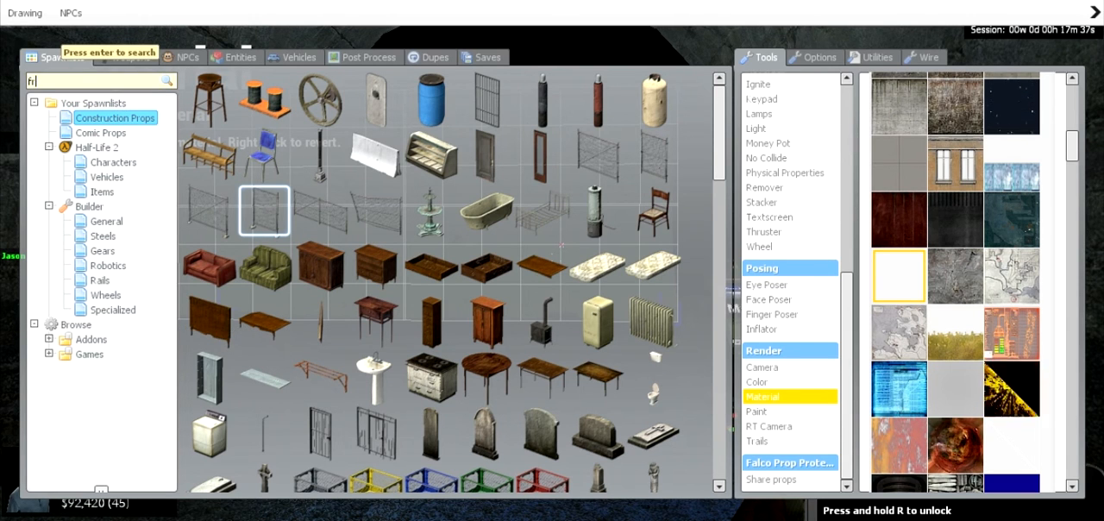
text(rost)
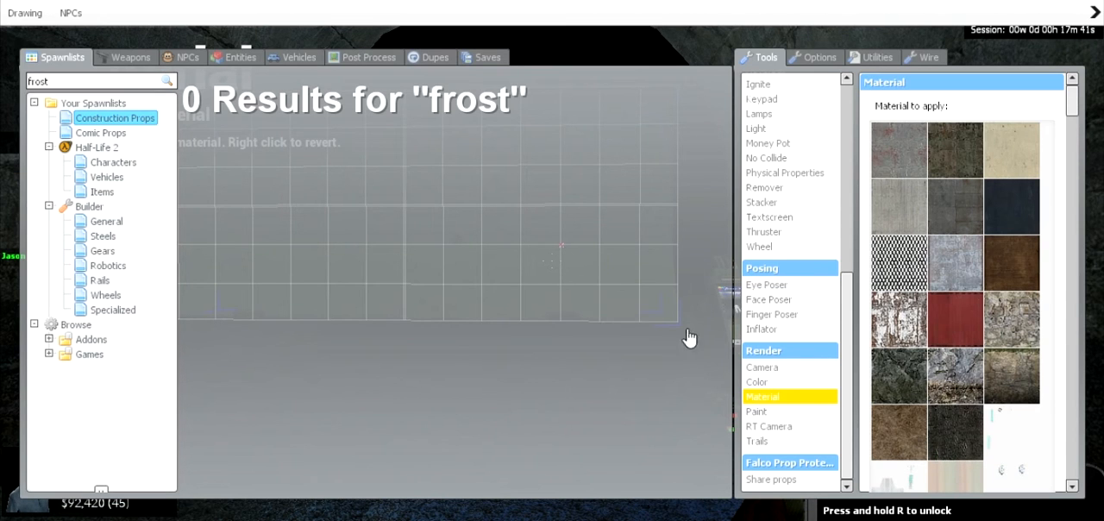
click(925, 56)
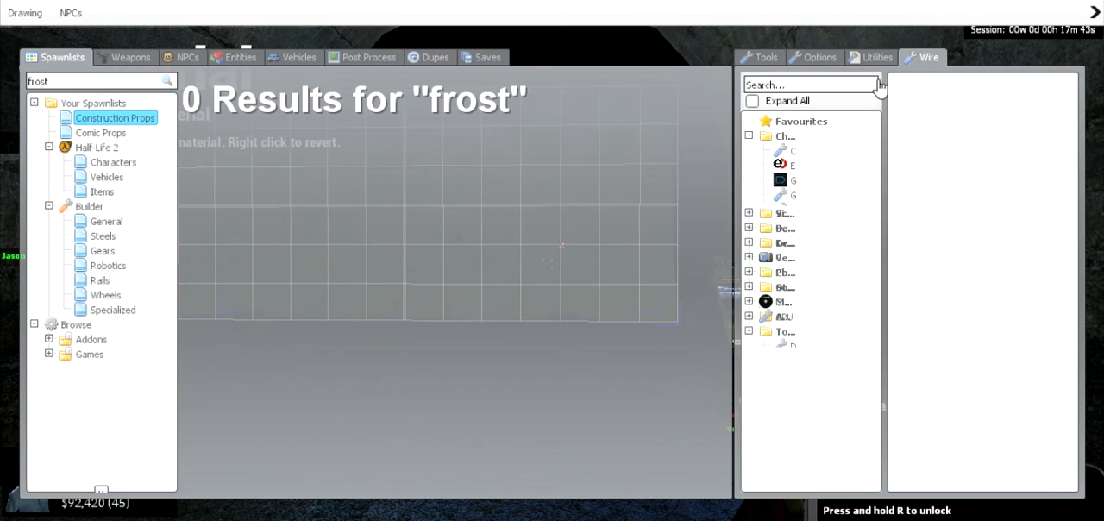
click(759, 56)
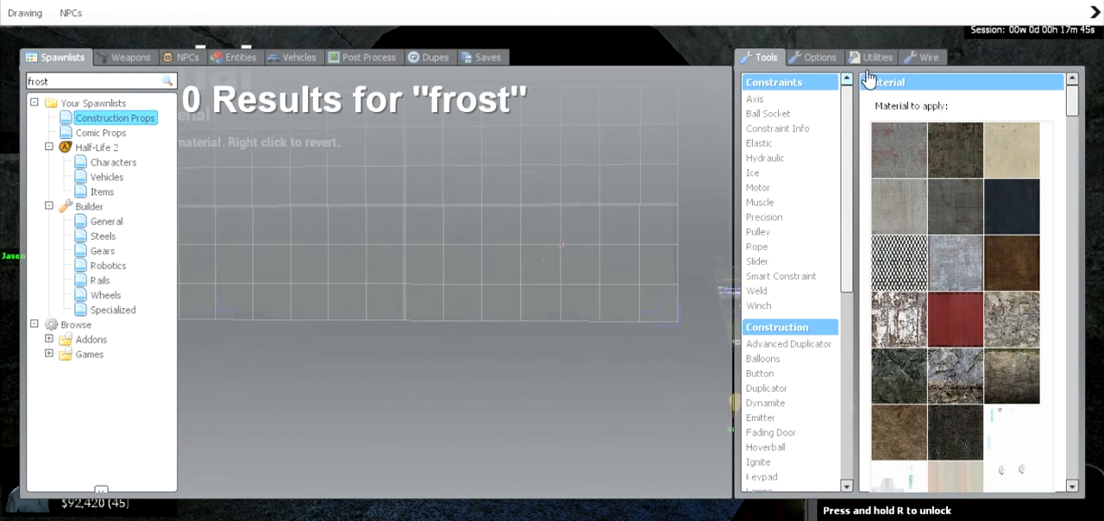
click(814, 57)
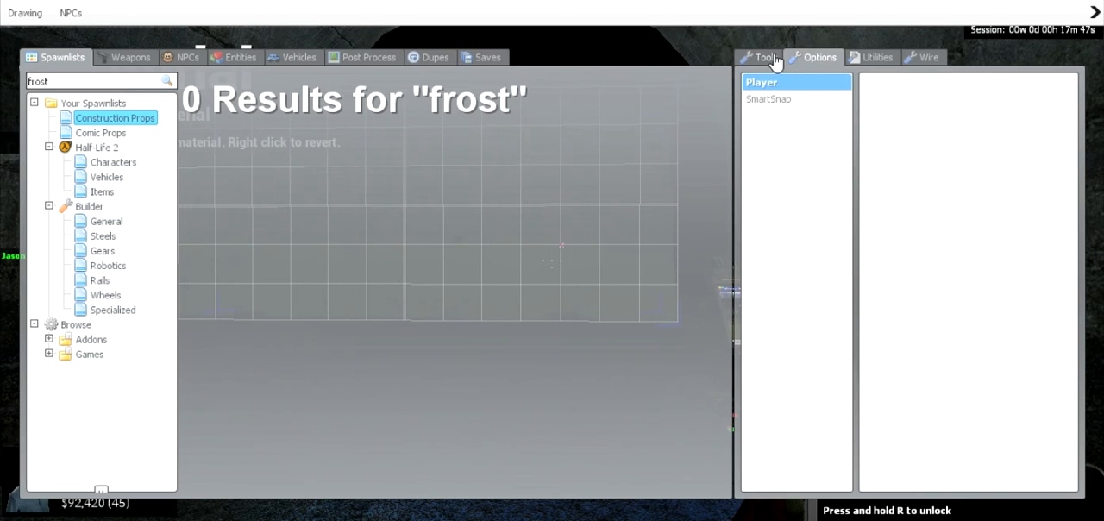
click(764, 57)
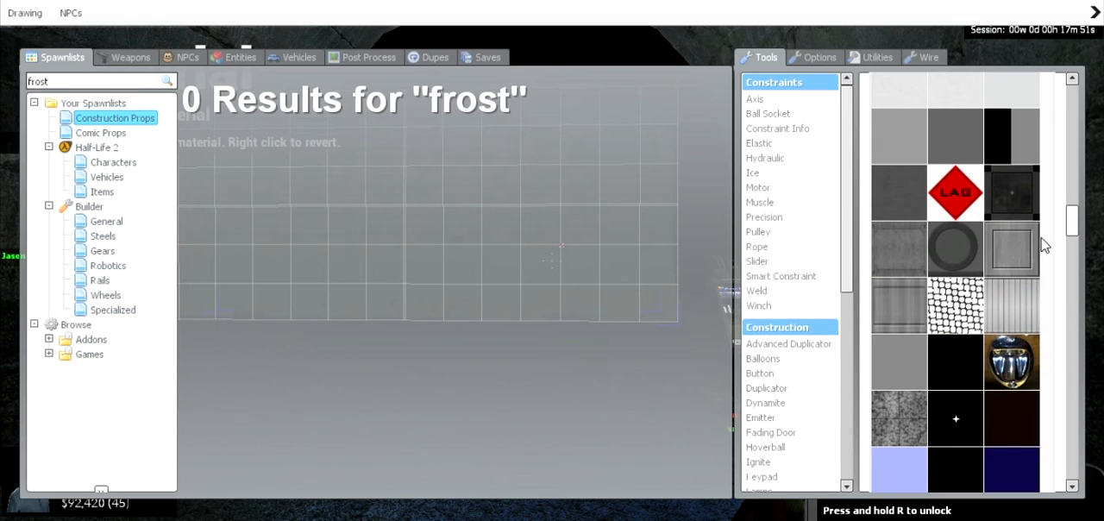
Step: Scroll down the Material tool's texture grid toward the frosted glass texture
scroll(down, 3)
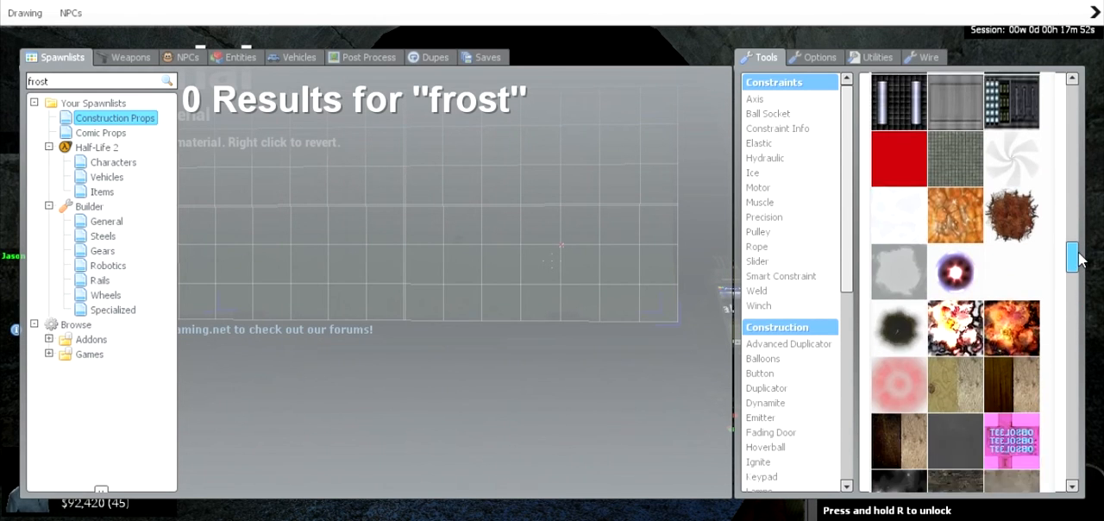
scroll(down, 3)
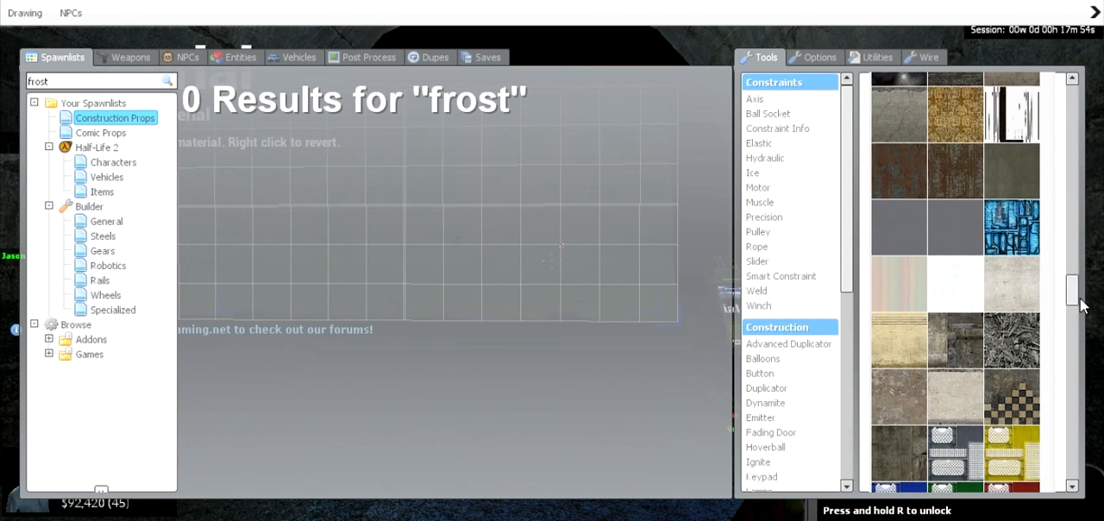
drag(1073, 290, 1072, 337)
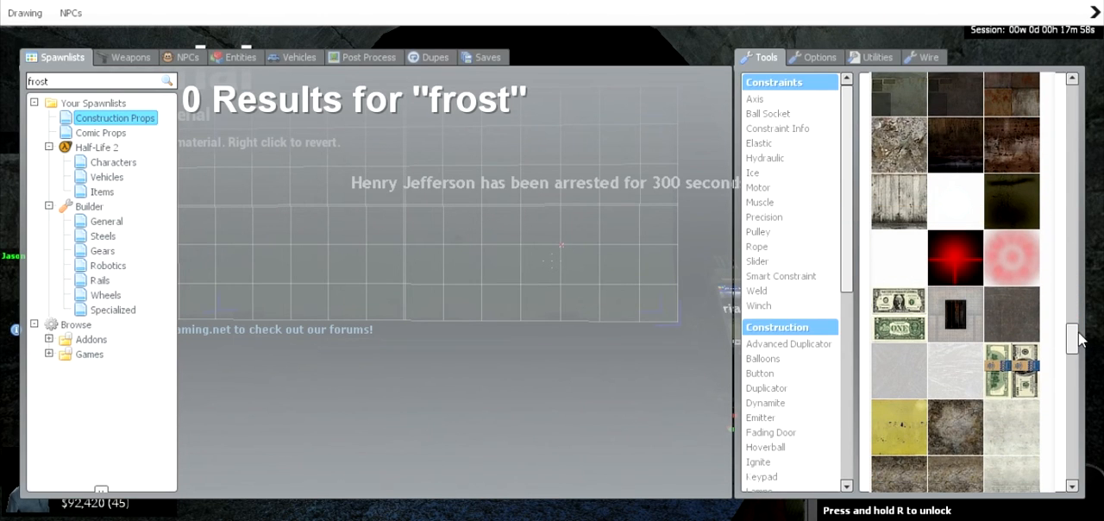
scroll(down, 3)
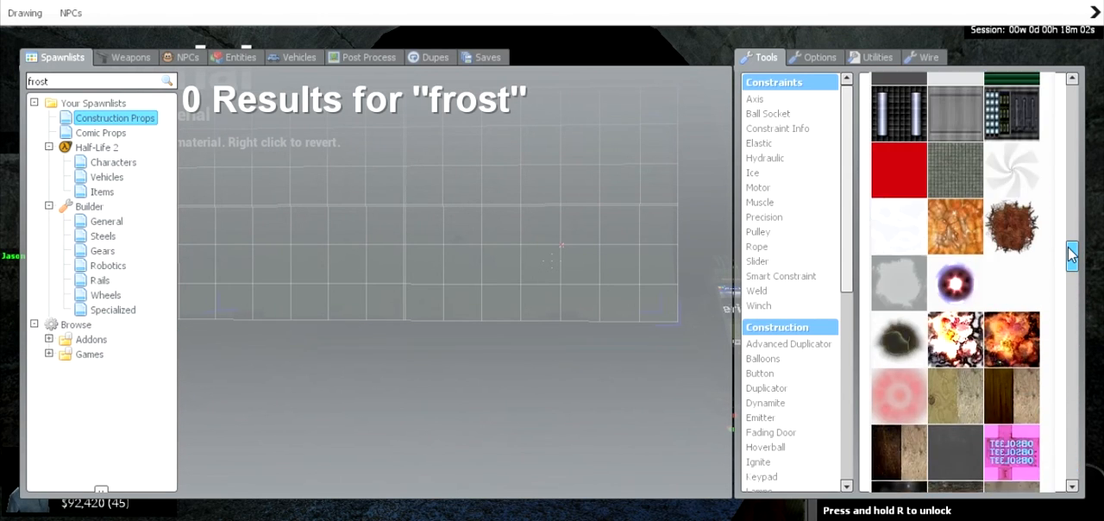
scroll(down, 3)
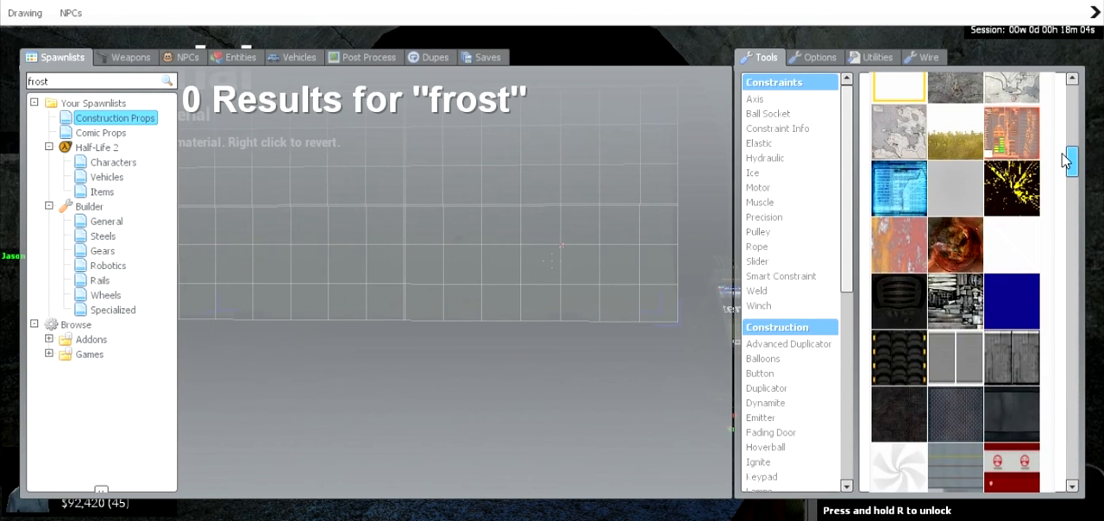
scroll(down, 3)
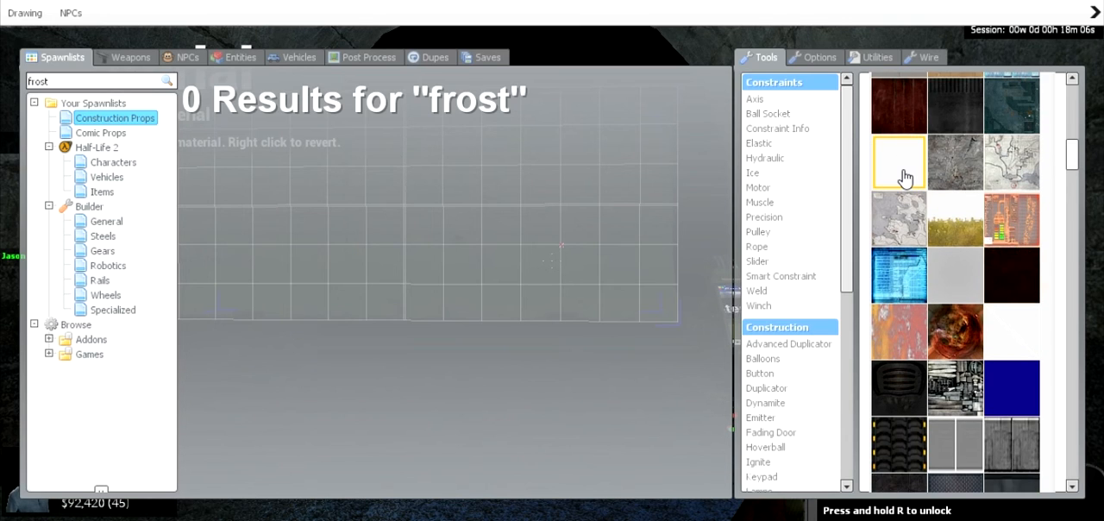
mouse_move(901, 173)
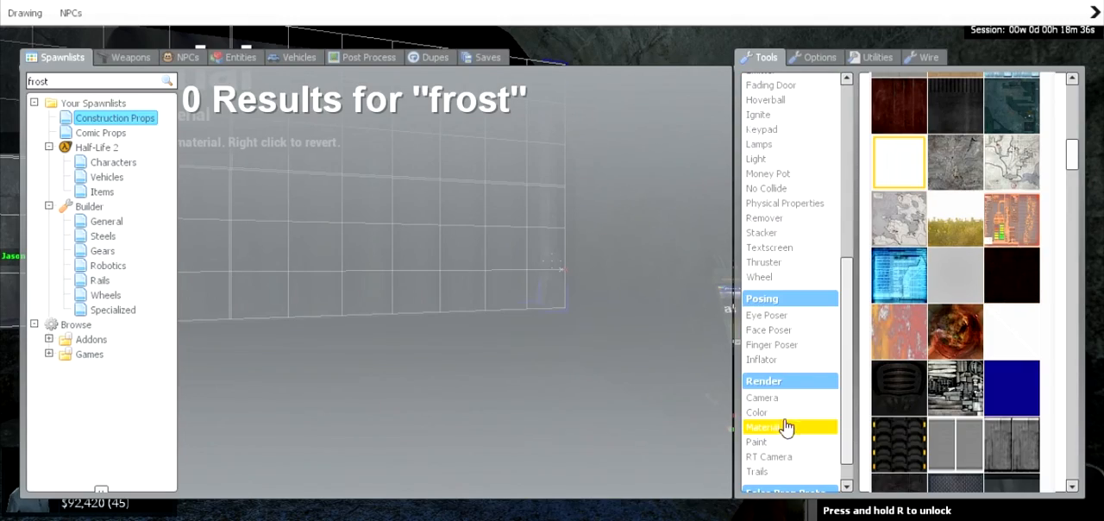
Step: Select the Color tool and set it to black with the Pulse Slow render effect
click(755, 411)
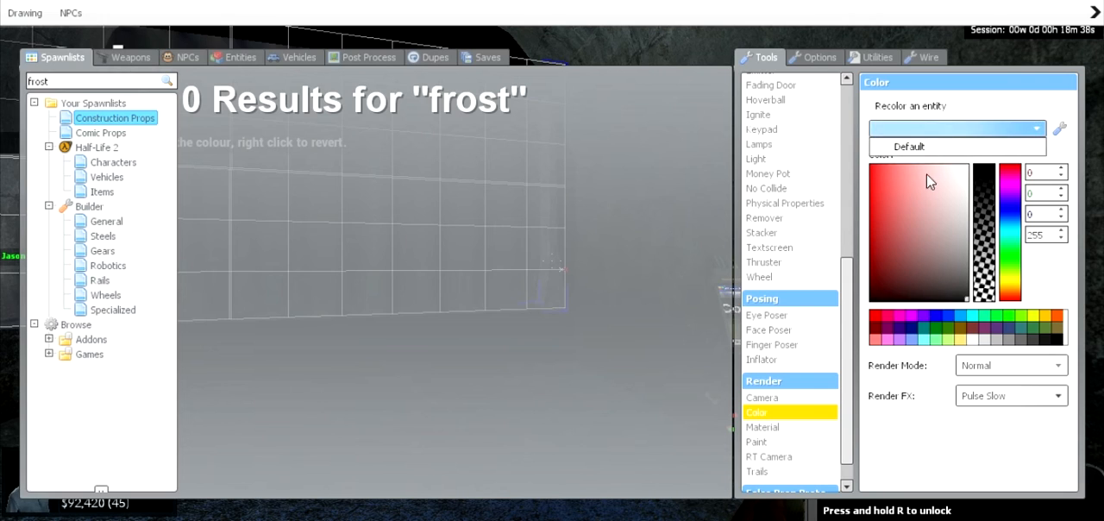
mouse_move(932, 134)
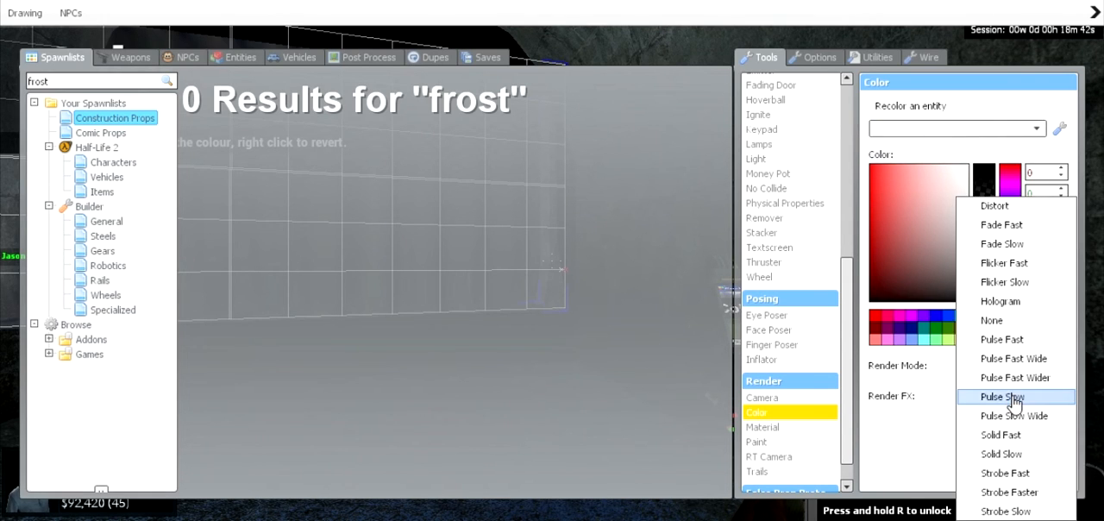
click(1014, 397)
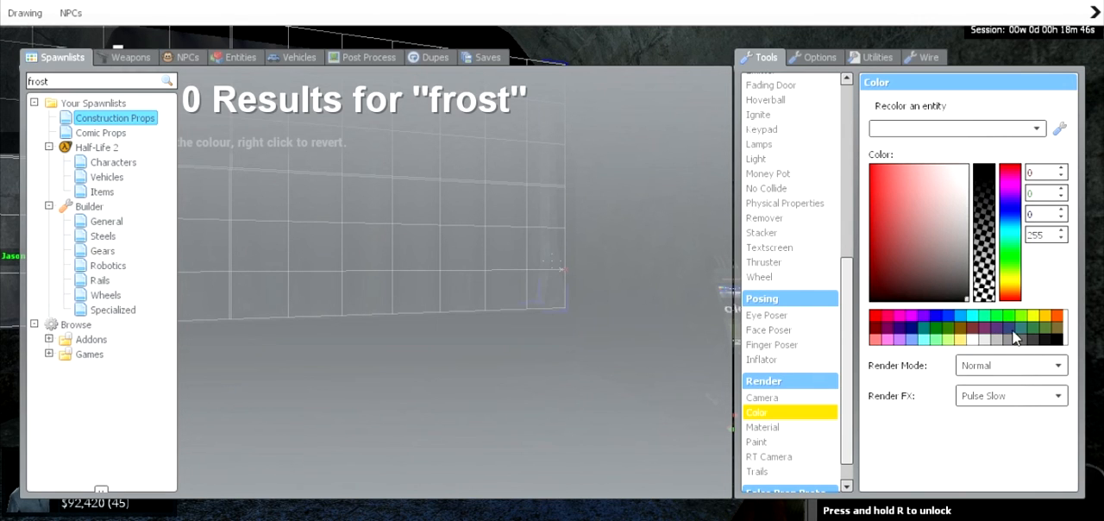
click(948, 272)
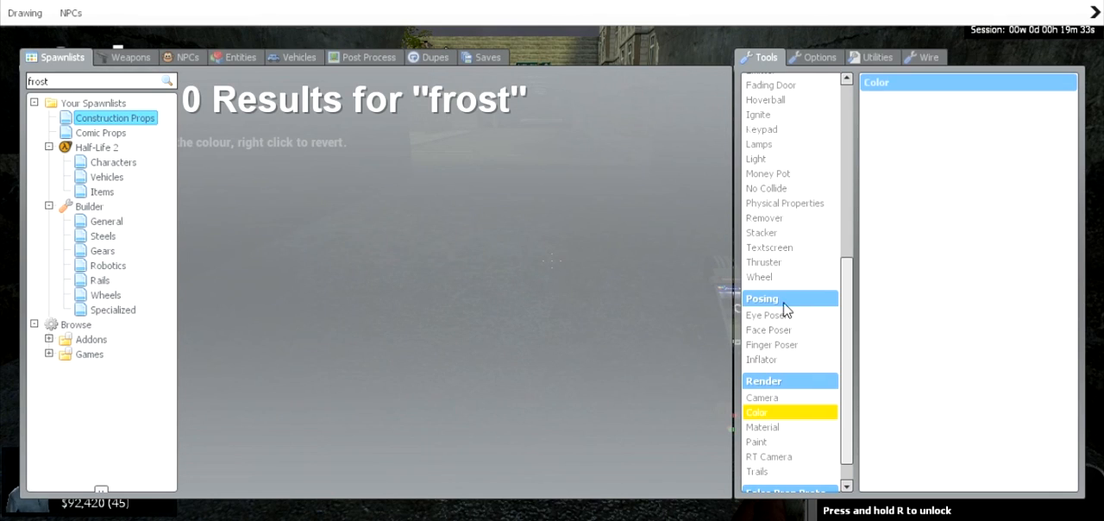
Step: Pass through the RT Camera and Camera tools back to Material with the frostedglass texture in view
click(769, 410)
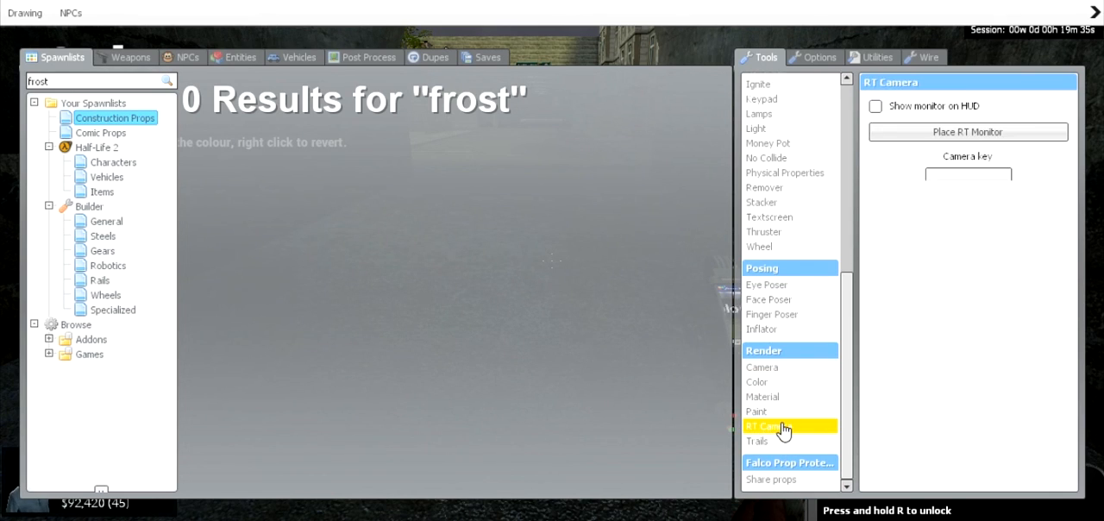
click(790, 424)
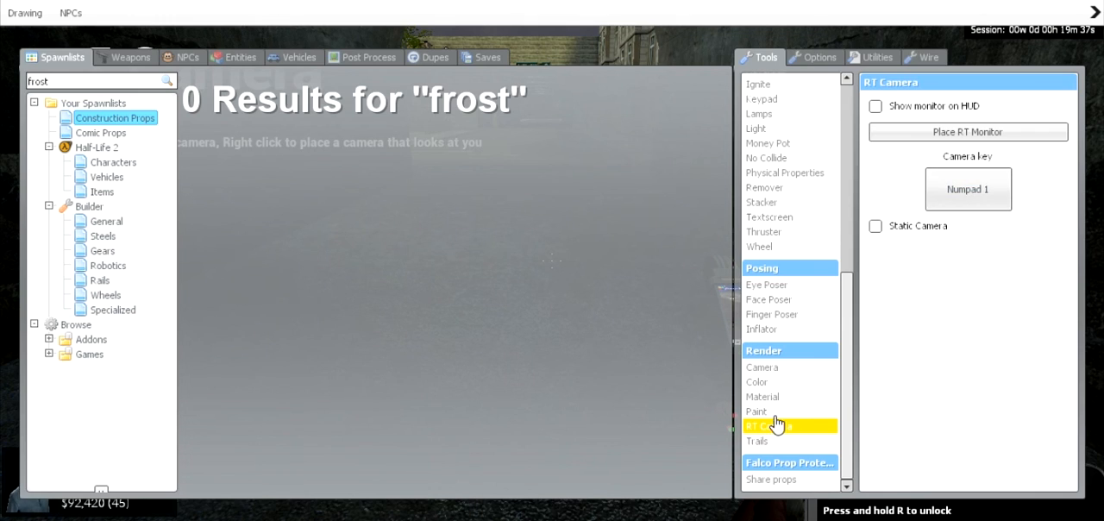
click(763, 365)
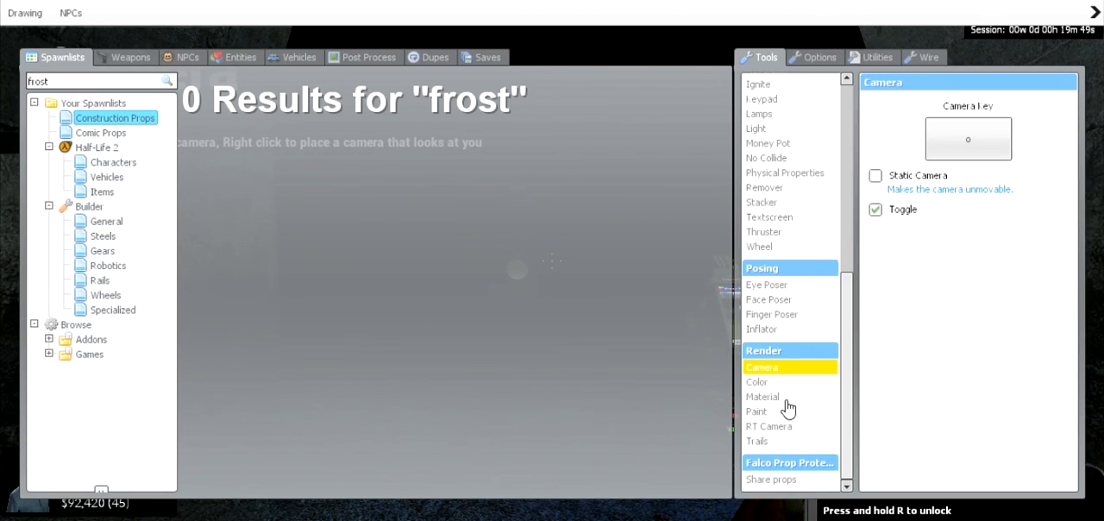
click(763, 396)
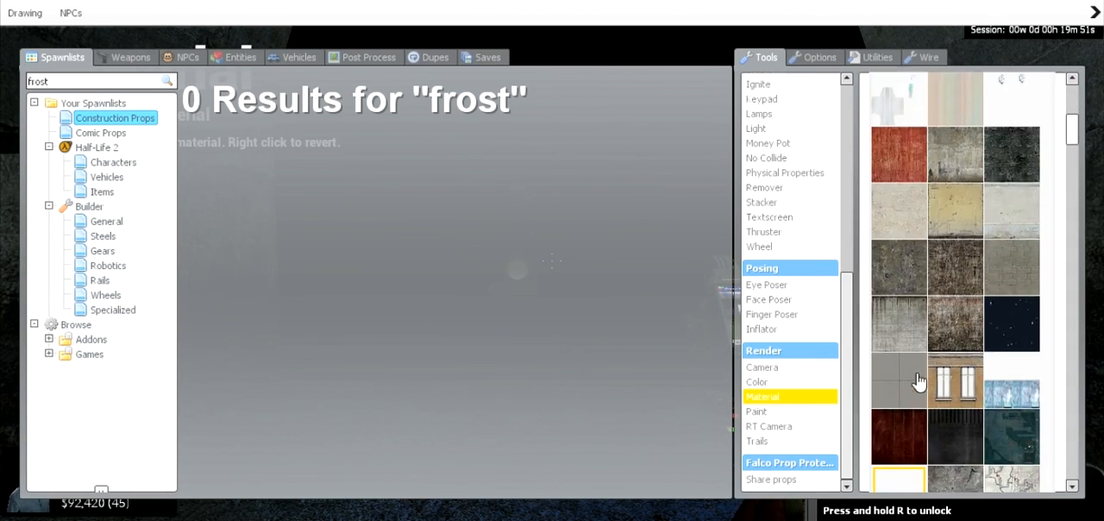
scroll(down, 3)
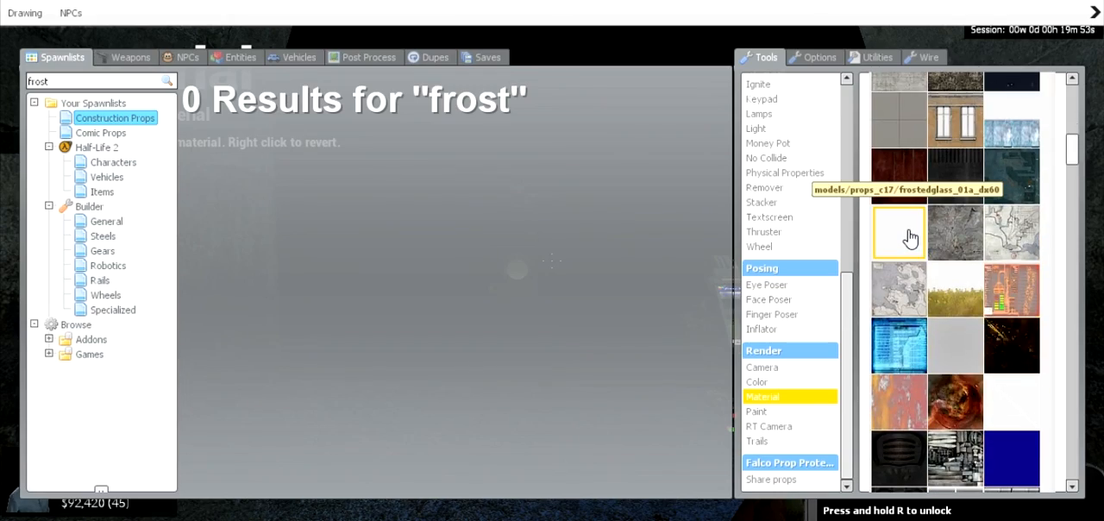